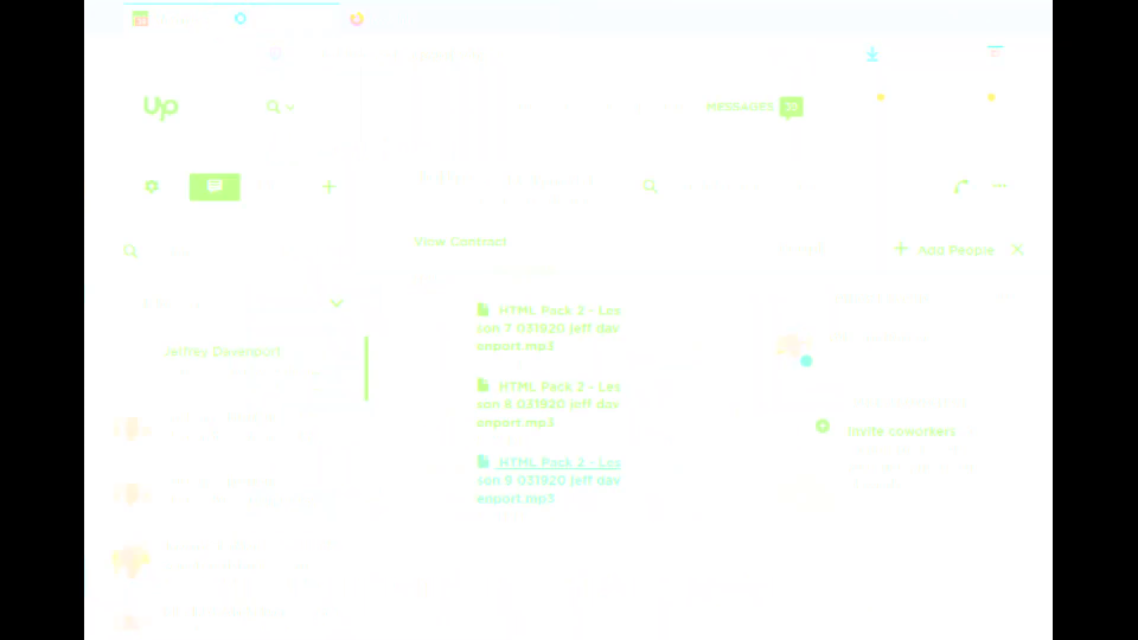
Step: Search 'define html', highlight its dictionary definition, and dismiss the Terms of Service banner
left_click(571, 19)
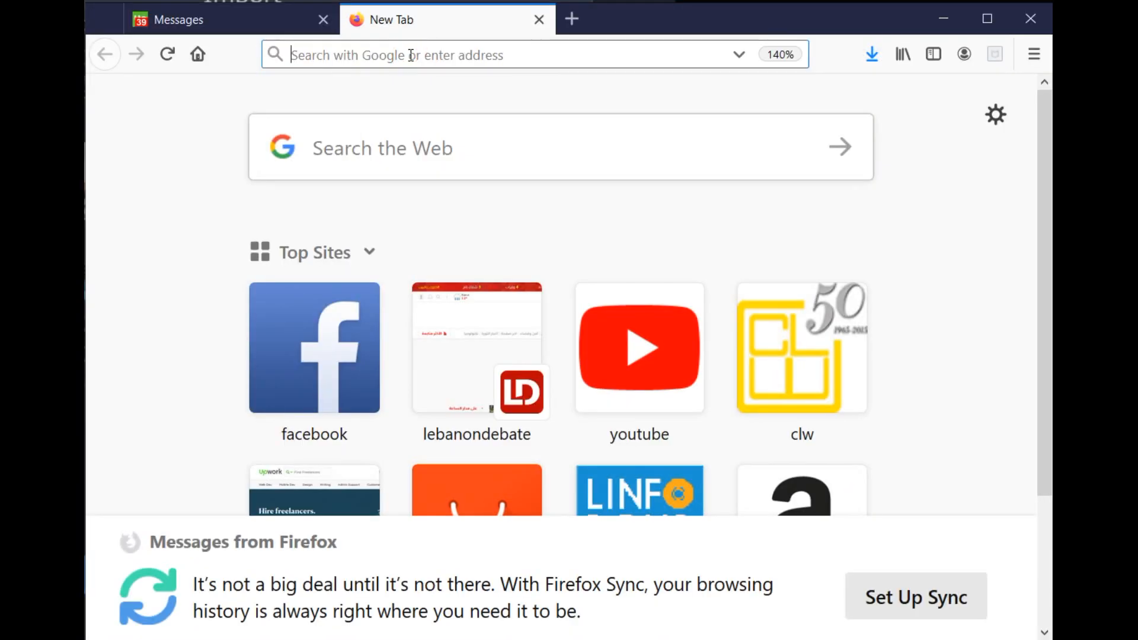
type("define+h")
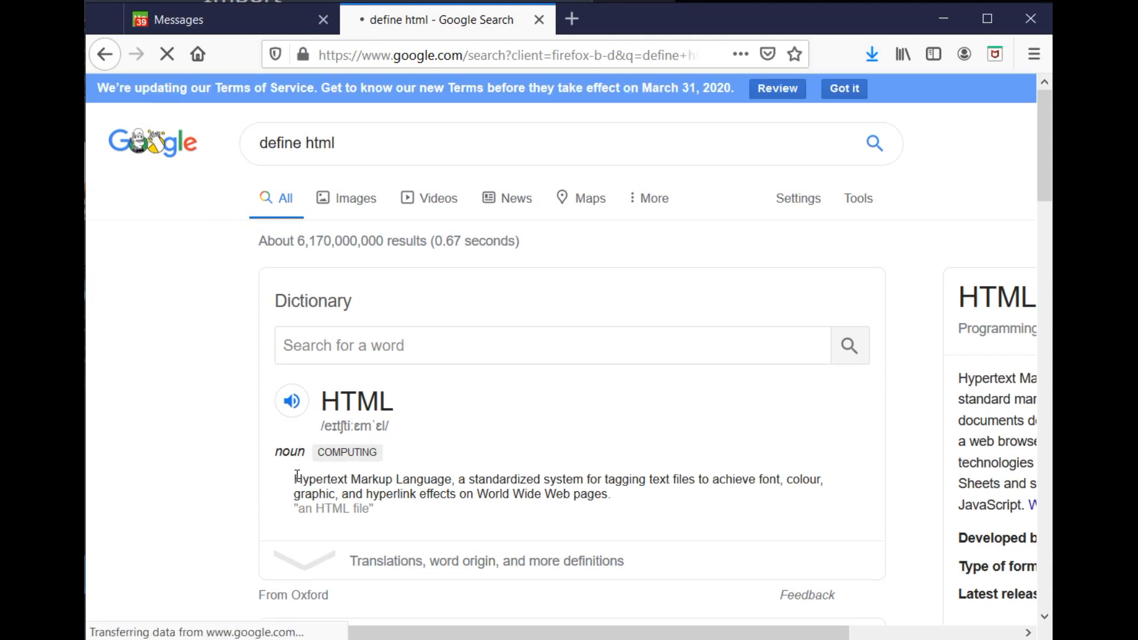
left_click_drag(294, 478, 452, 479)
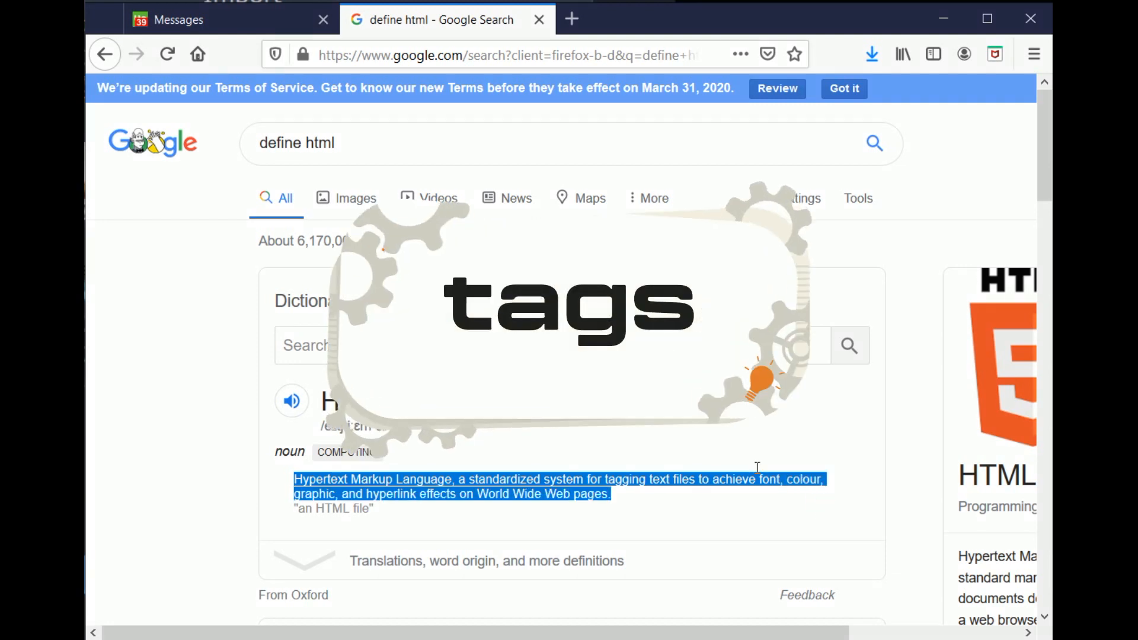
left_click(844, 89)
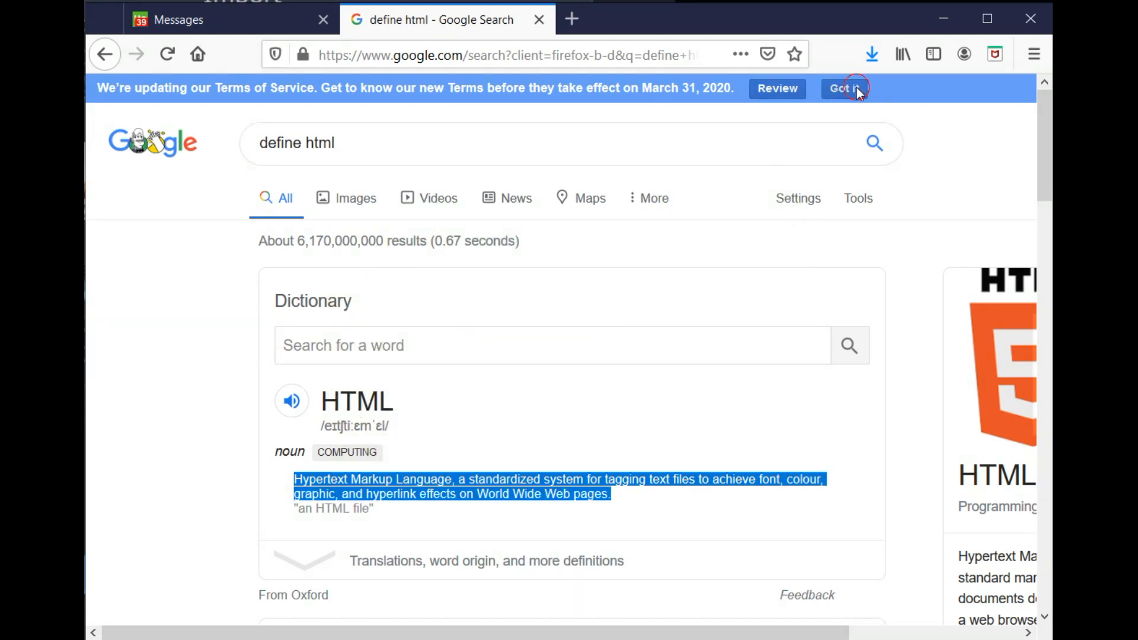
left_click(846, 88)
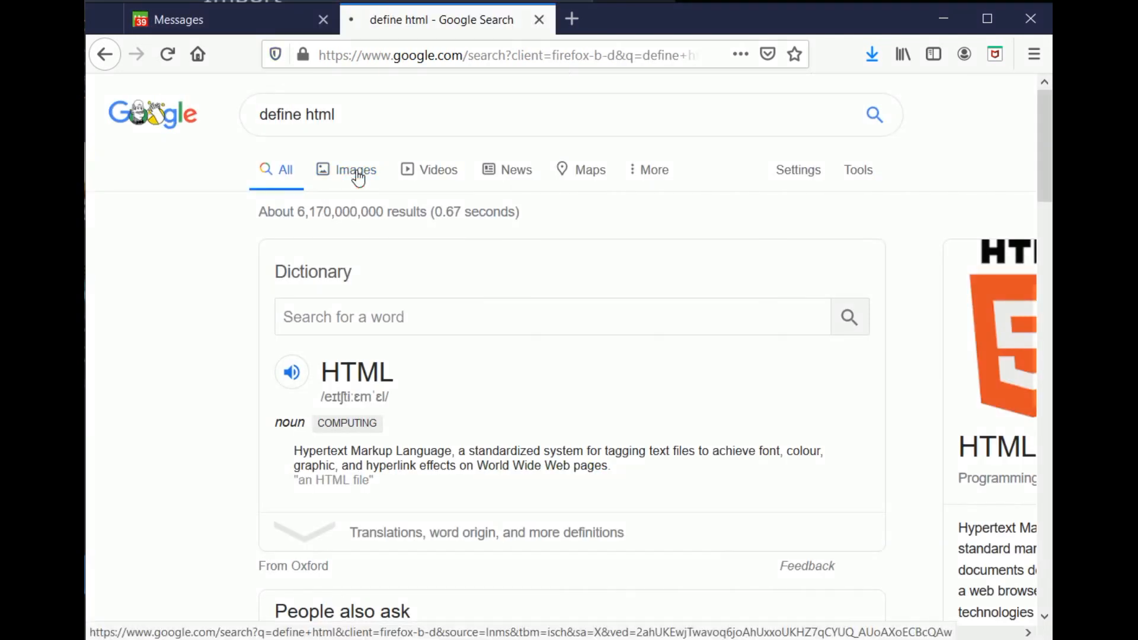
Step: Switch to image results for 'define html' and scroll through them
left_click(354, 170)
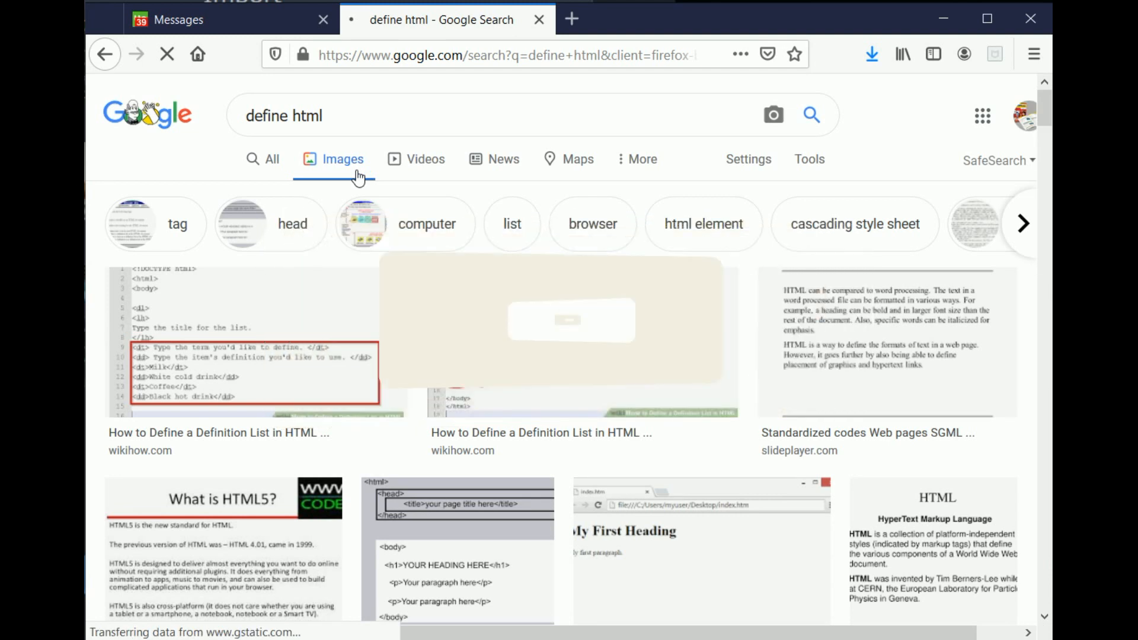
scroll("down", 3)
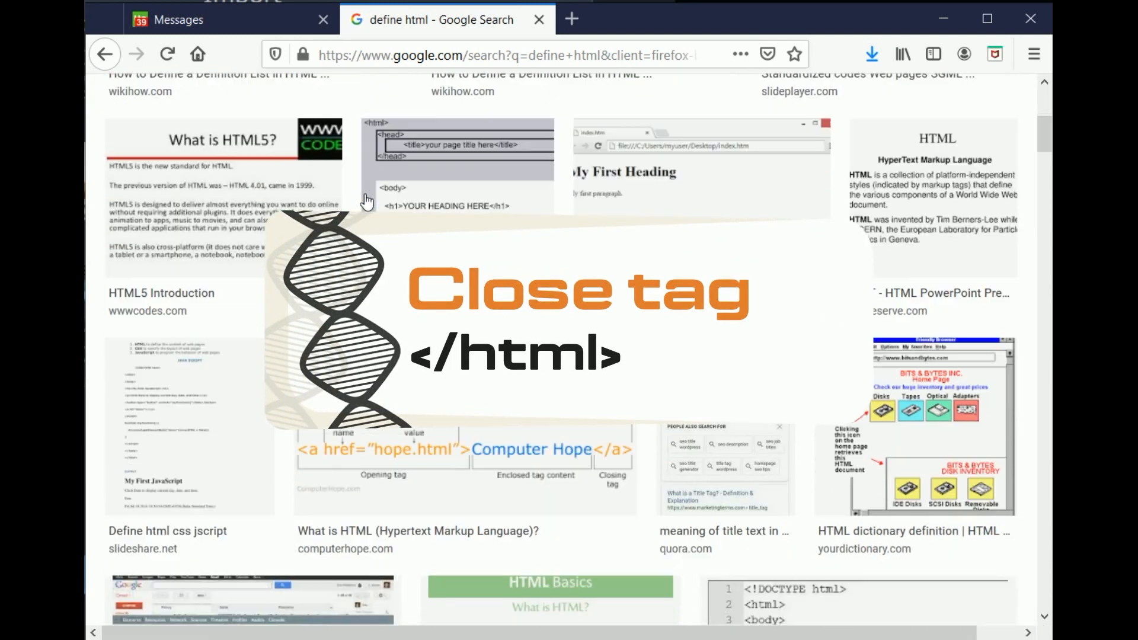
scroll("down", 3)
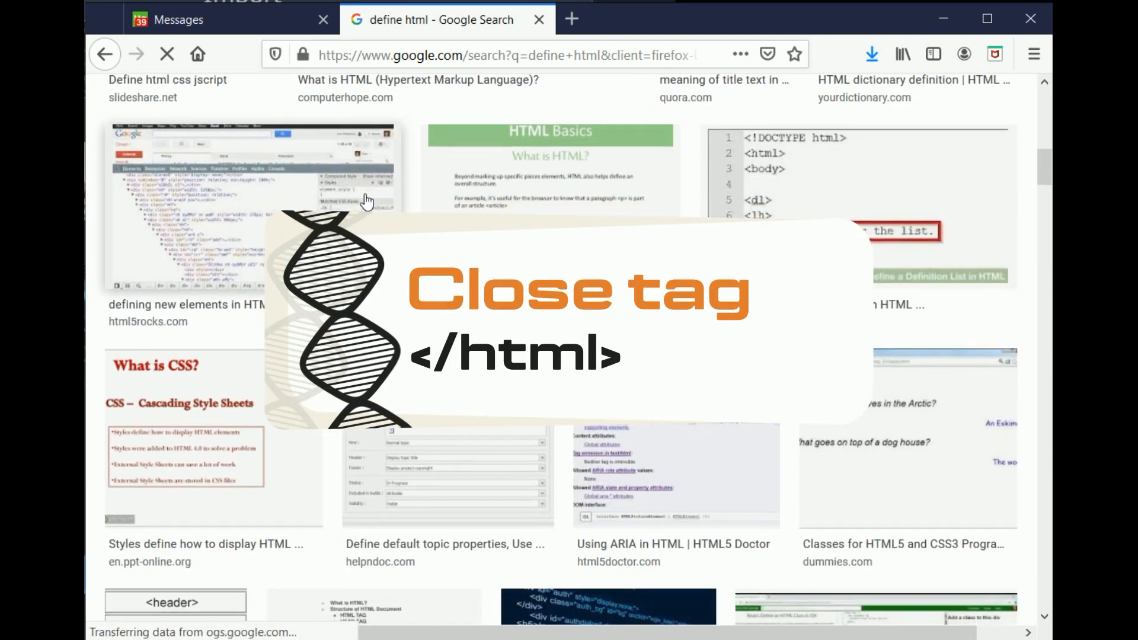
scroll("down", 3)
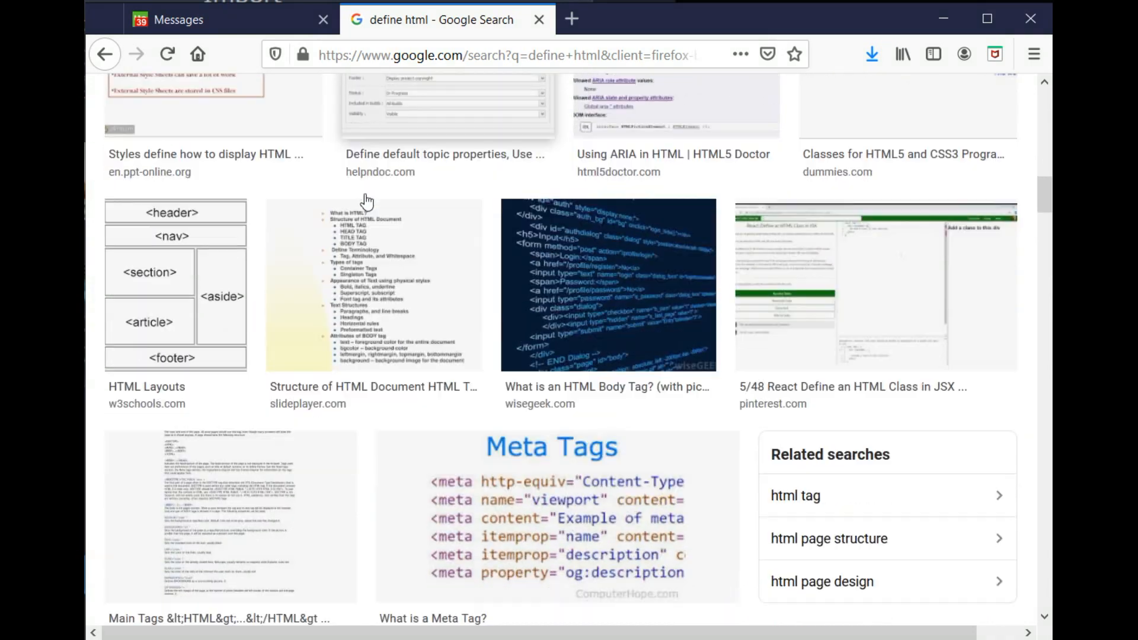
scroll("down", 3)
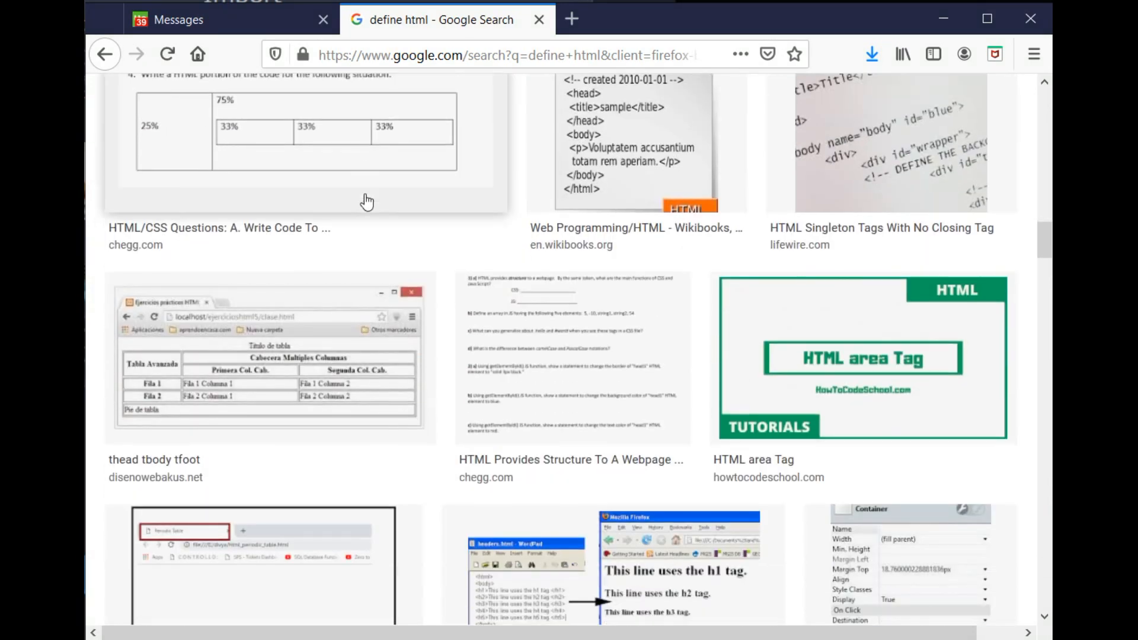
scroll("down", 3)
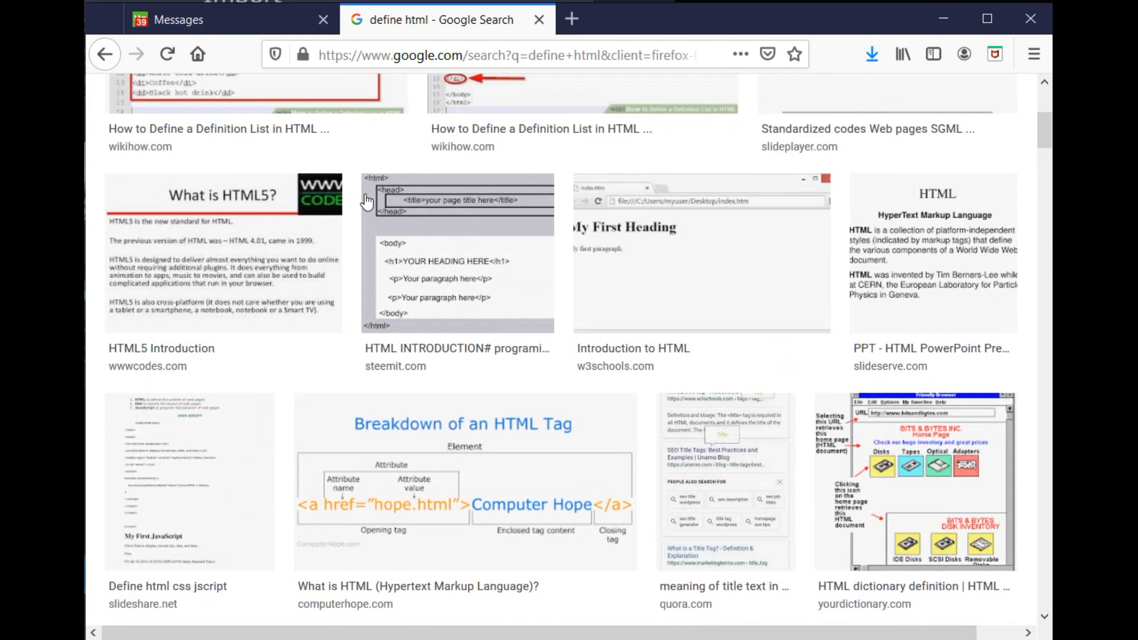
scroll("up", 3)
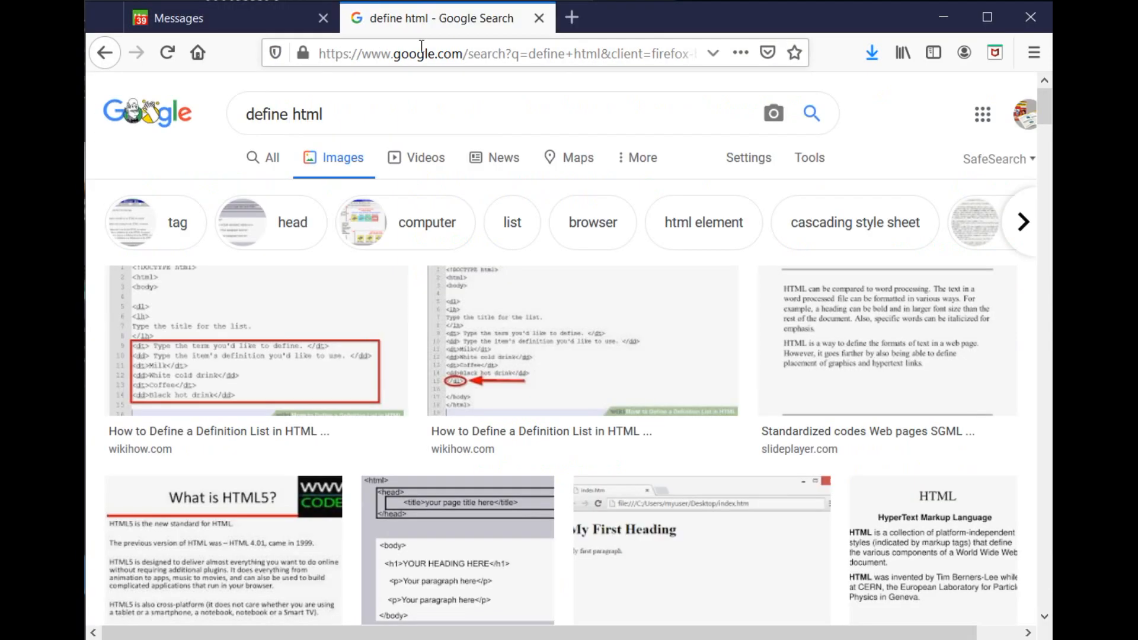
Step: Search 'notepad++' and open the 'Downloads | Notepad++' result
left_click(423, 52)
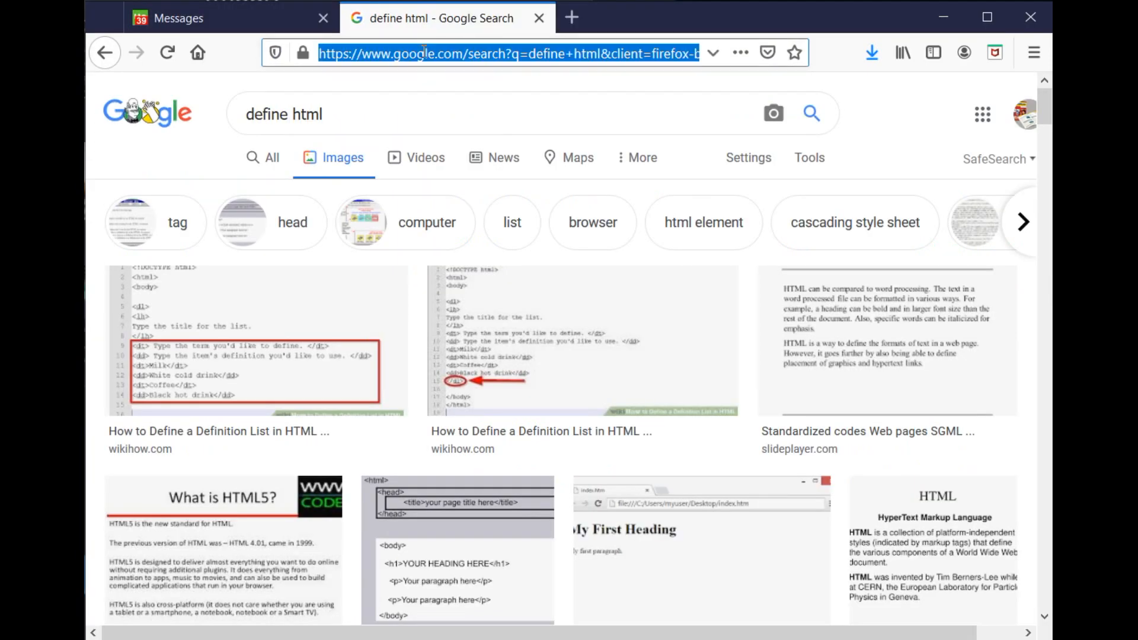
type("notepad%")
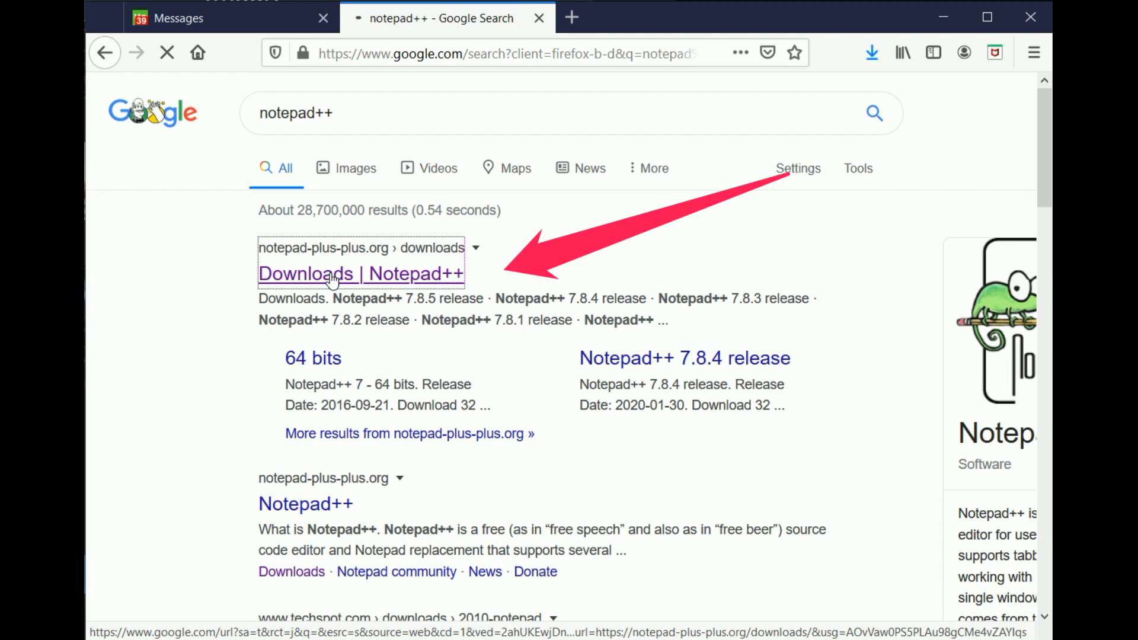
left_click(332, 273)
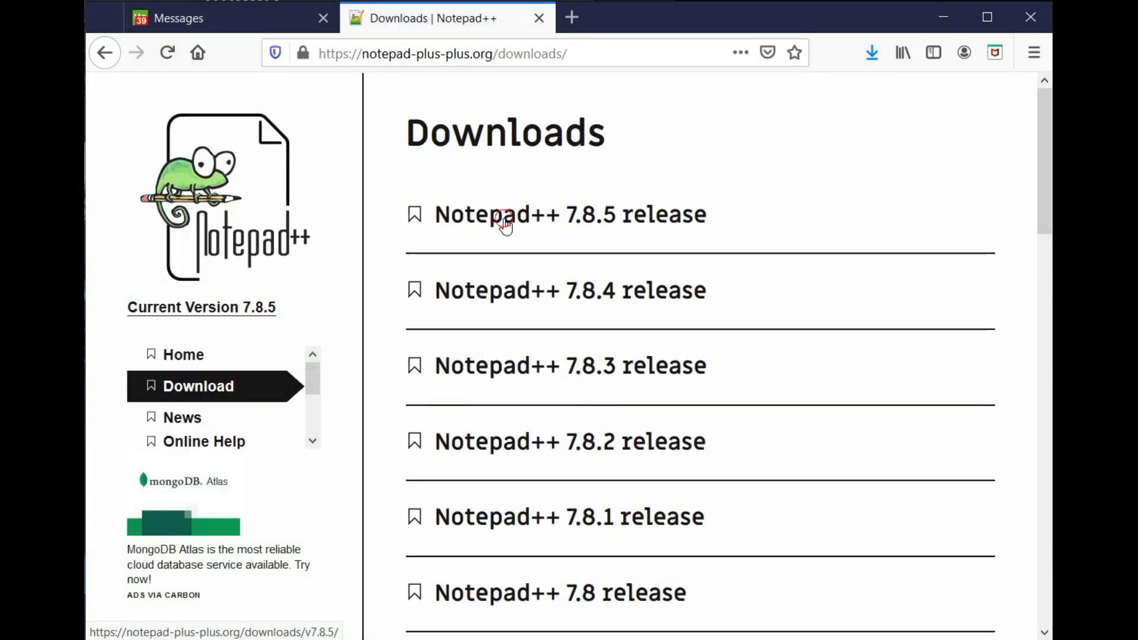
Step: Open the 7.8.5 release page, scroll to the 32-bit download, and cancel the installer save prompt
left_click(503, 217)
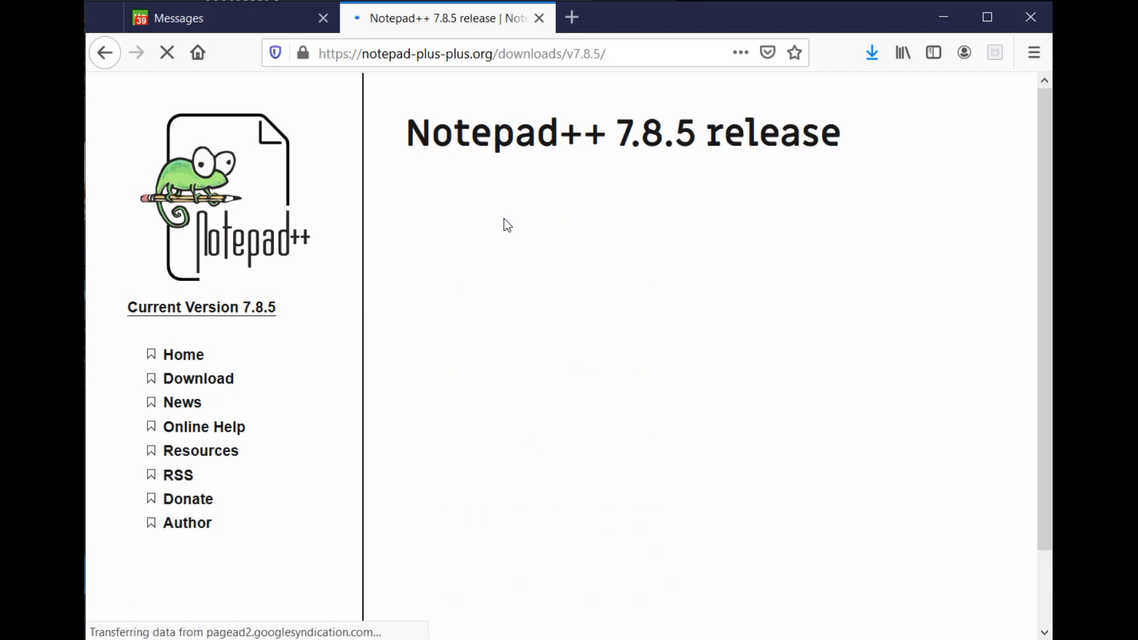
scroll("down", 3)
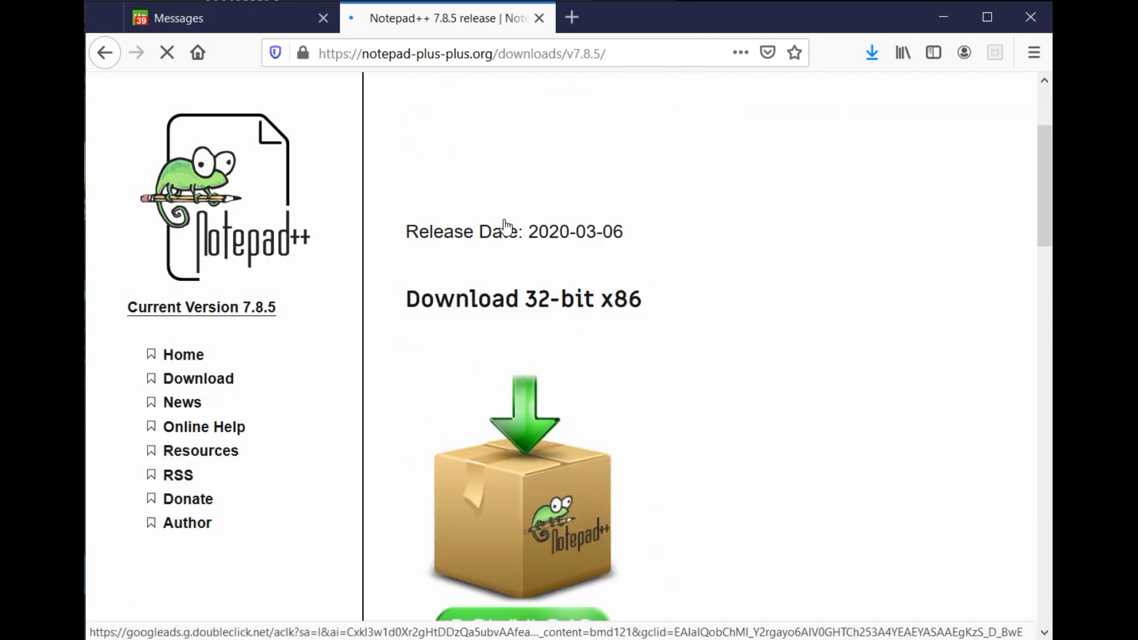
scroll("down", 3)
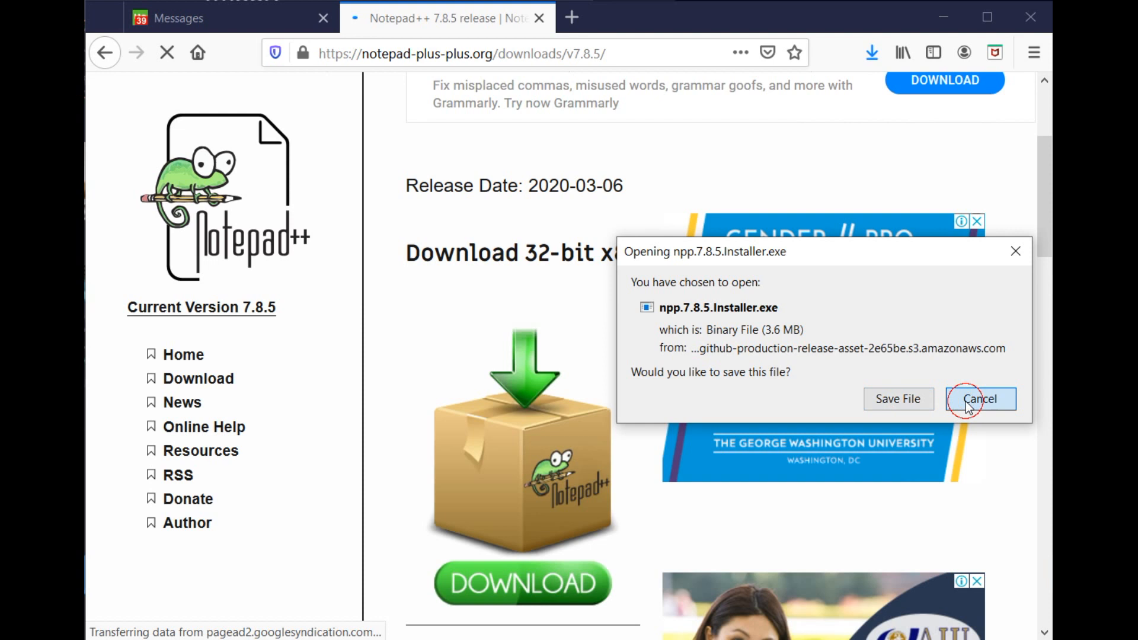
left_click(977, 399)
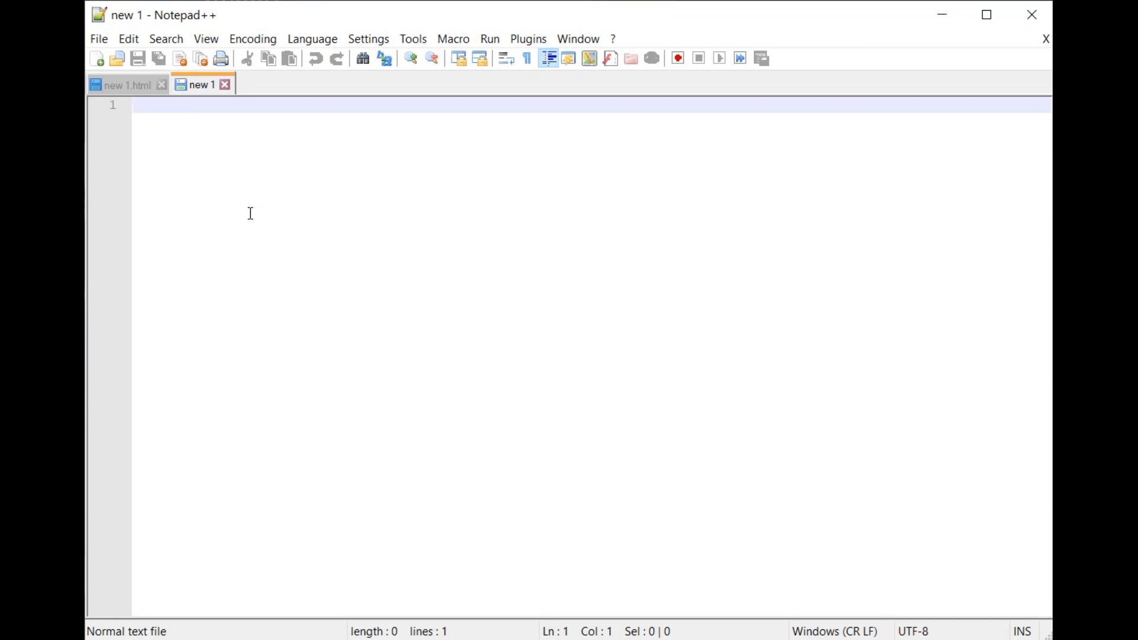
Step: Type 'Hello it is a simple text editor' into the new 1 tab, then clear it
type("Hell")
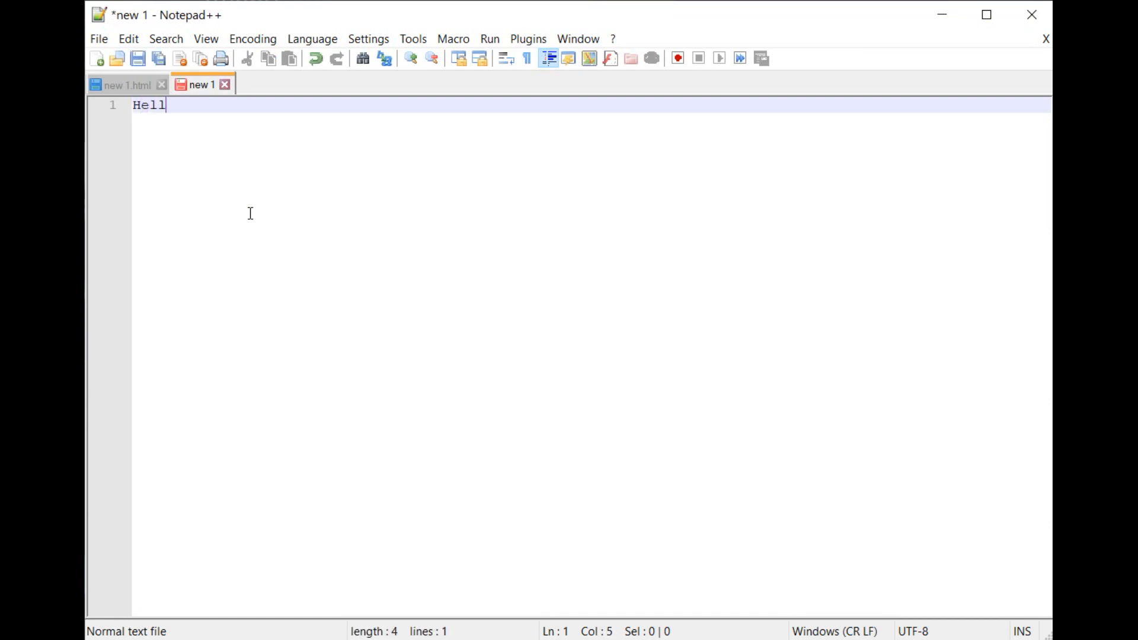
type("o it is")
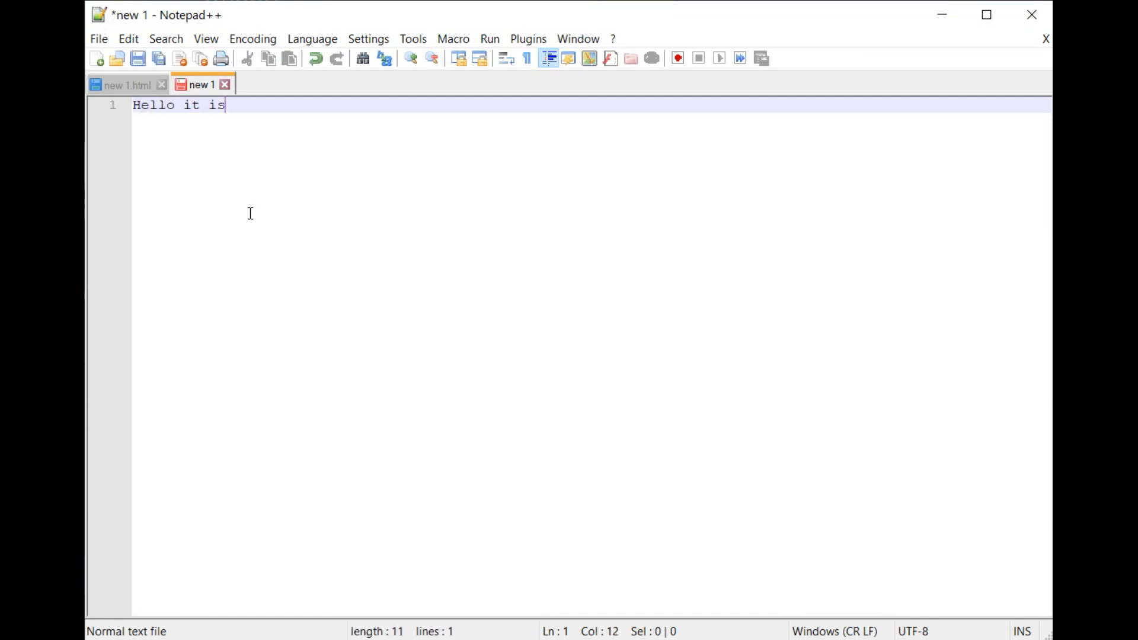
type("a simpl")
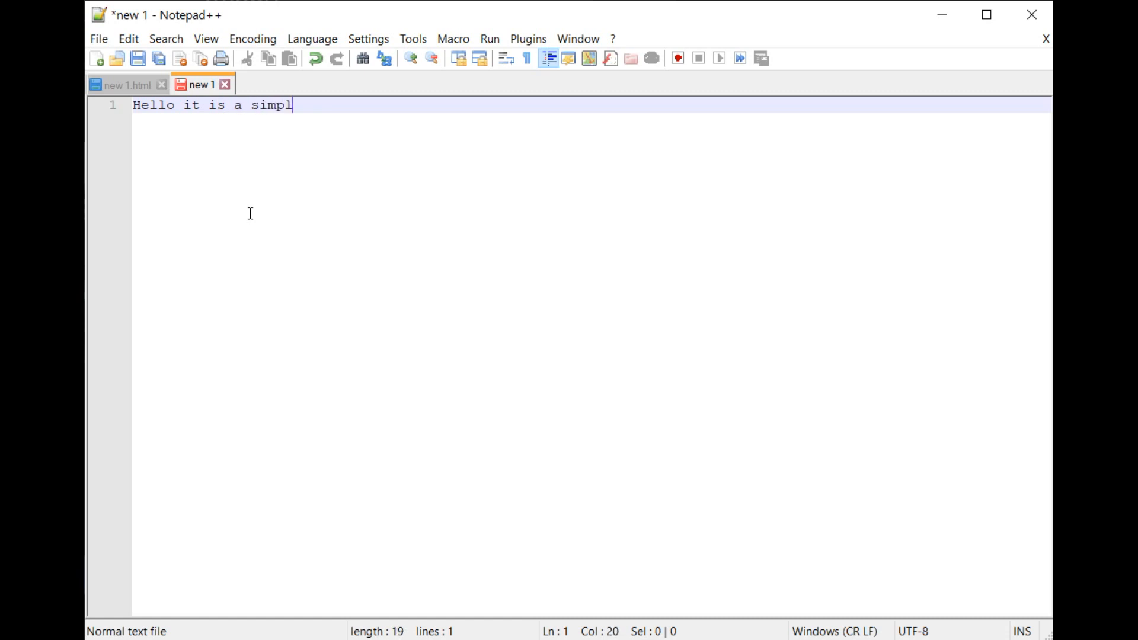
type("le")
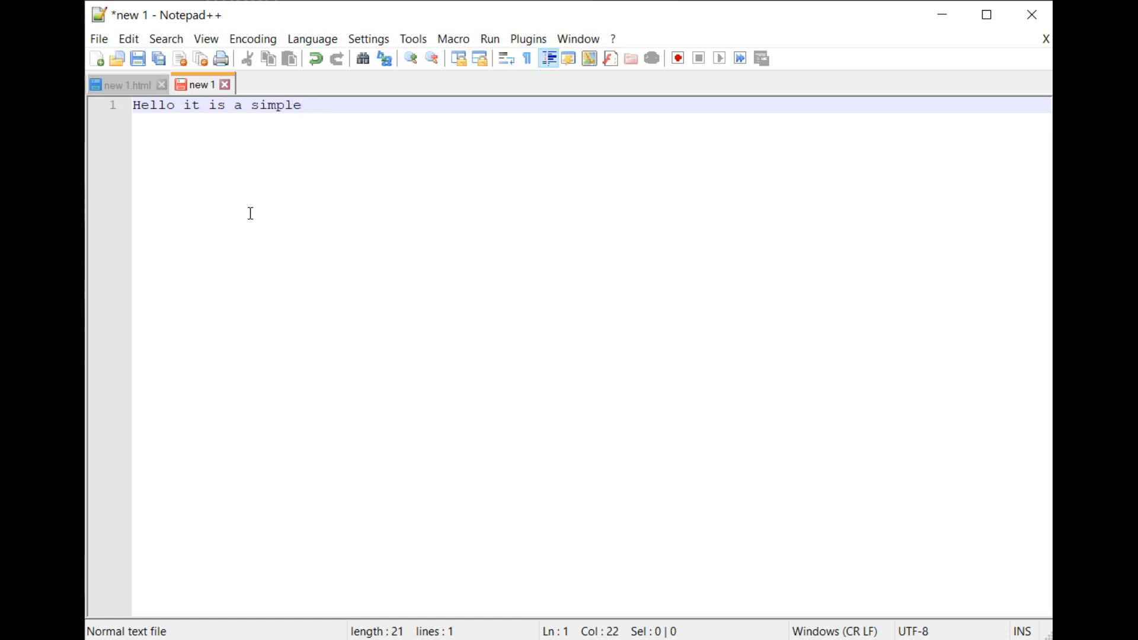
type("text edo")
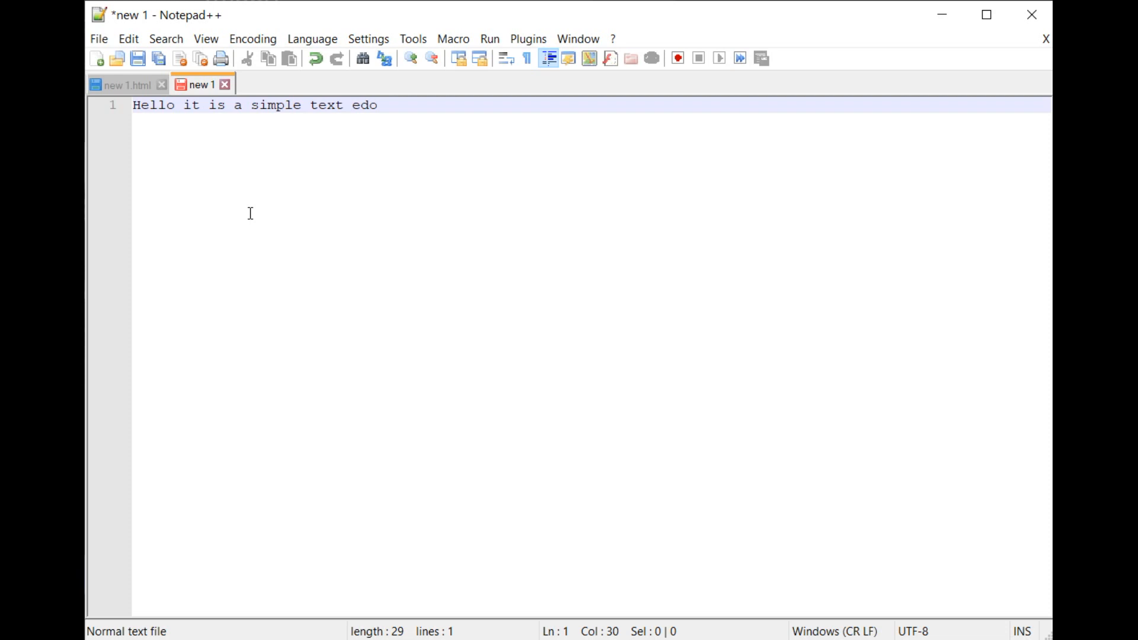
type("itor")
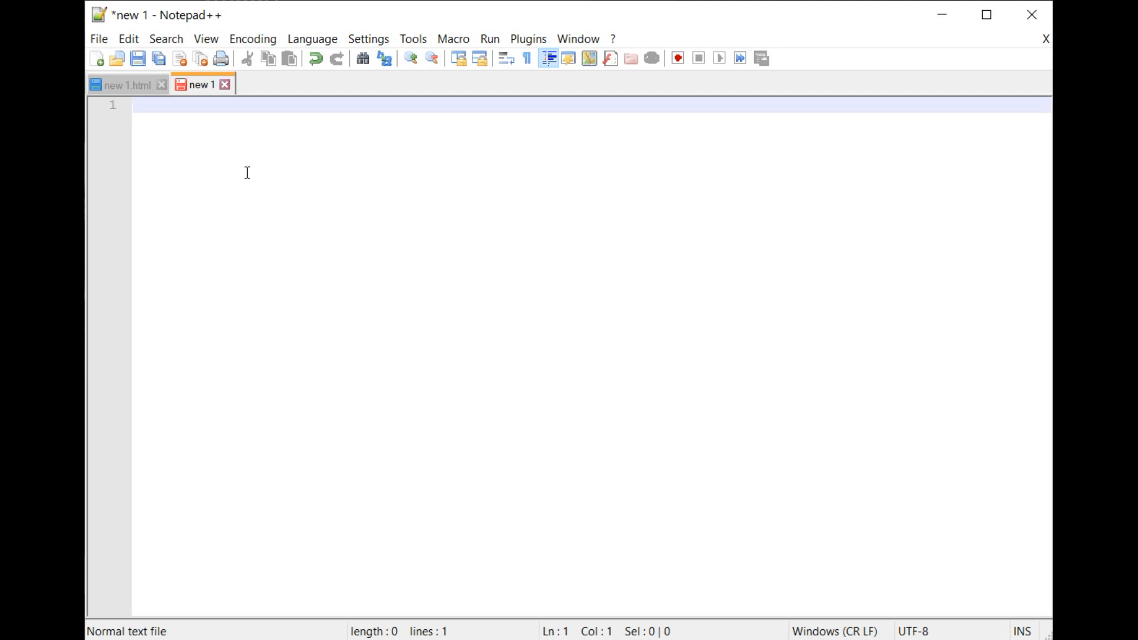
left_click(487, 38)
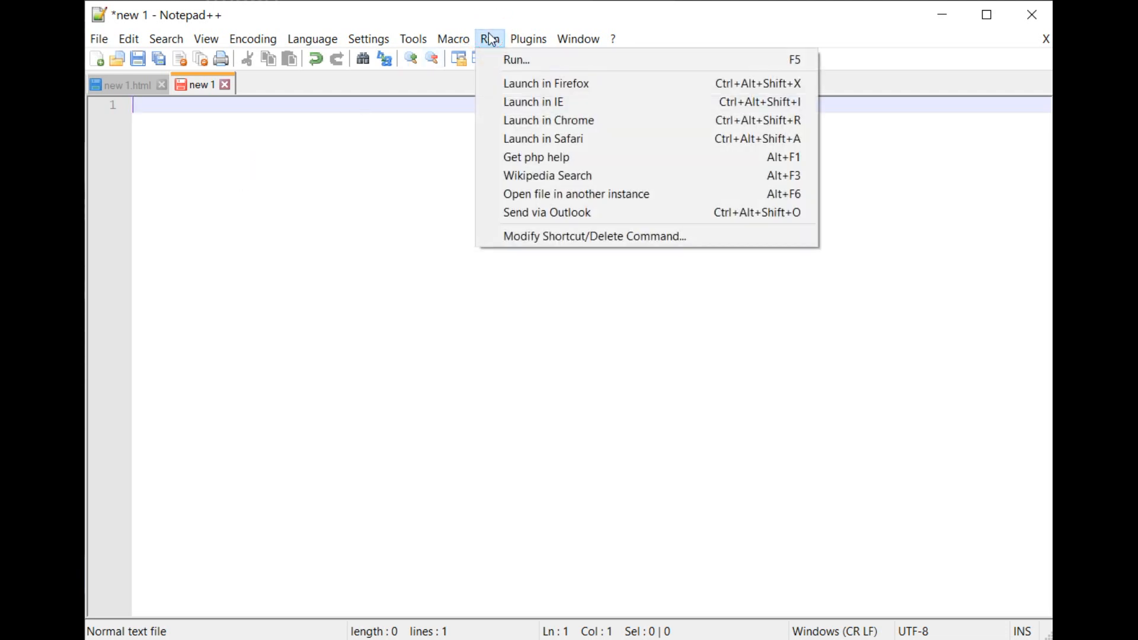
mouse_move(512, 88)
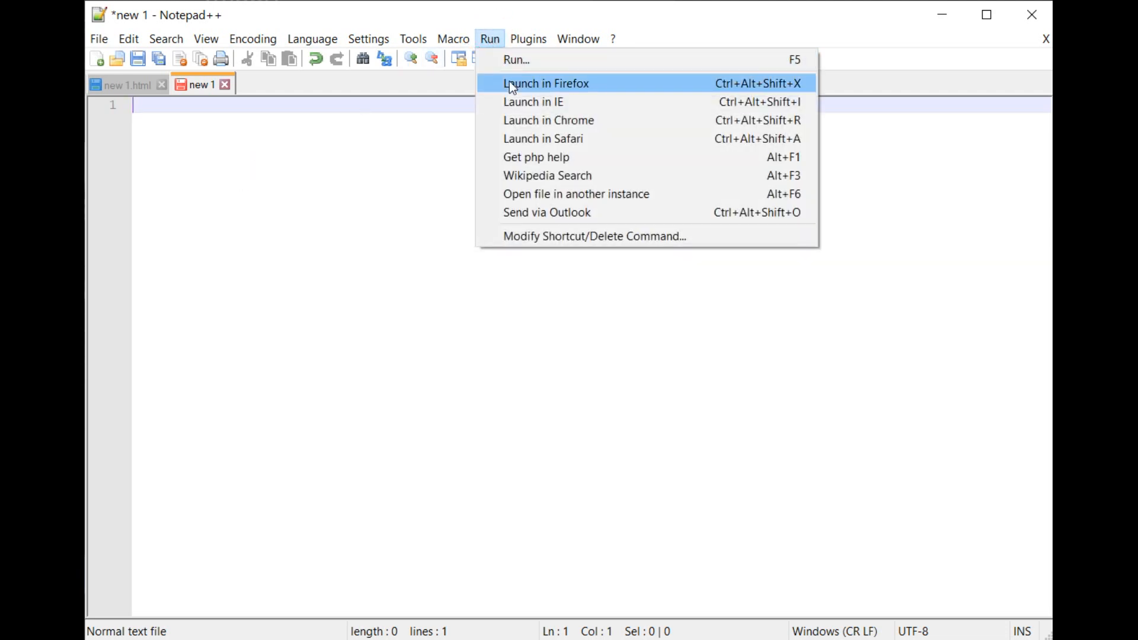
mouse_move(527, 122)
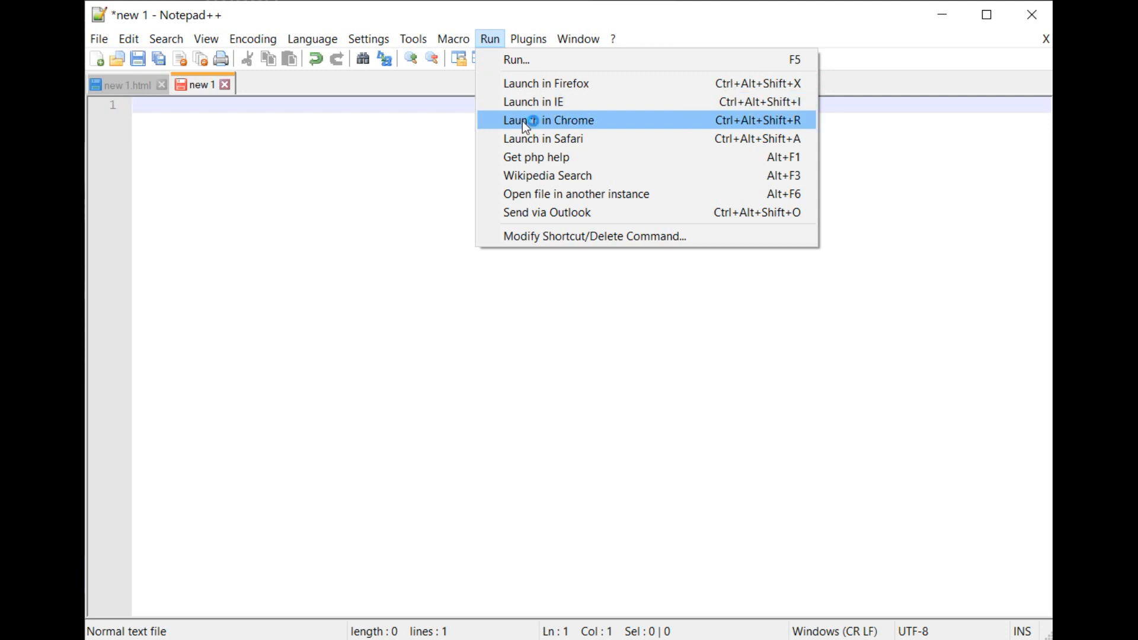
mouse_move(526, 148)
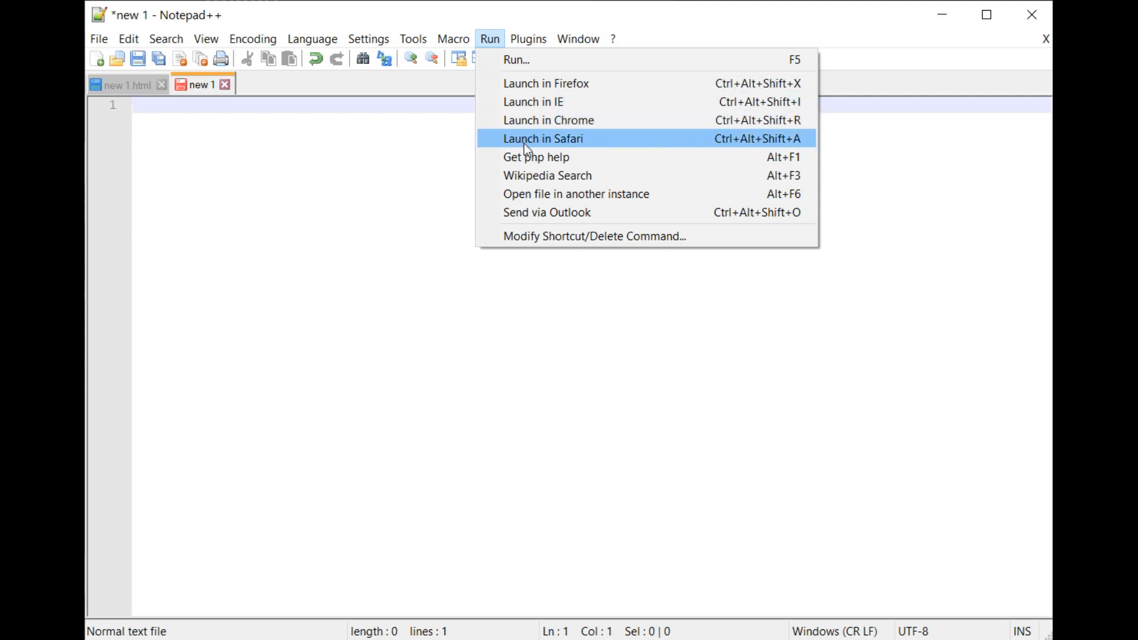
left_click(542, 139)
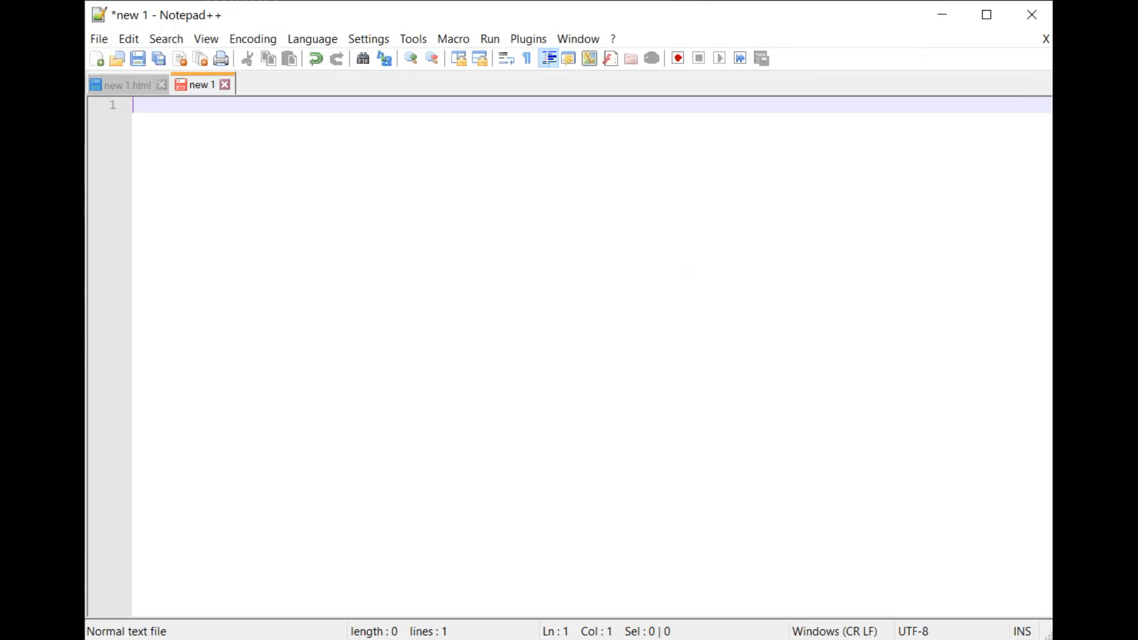
mouse_move(536, 427)
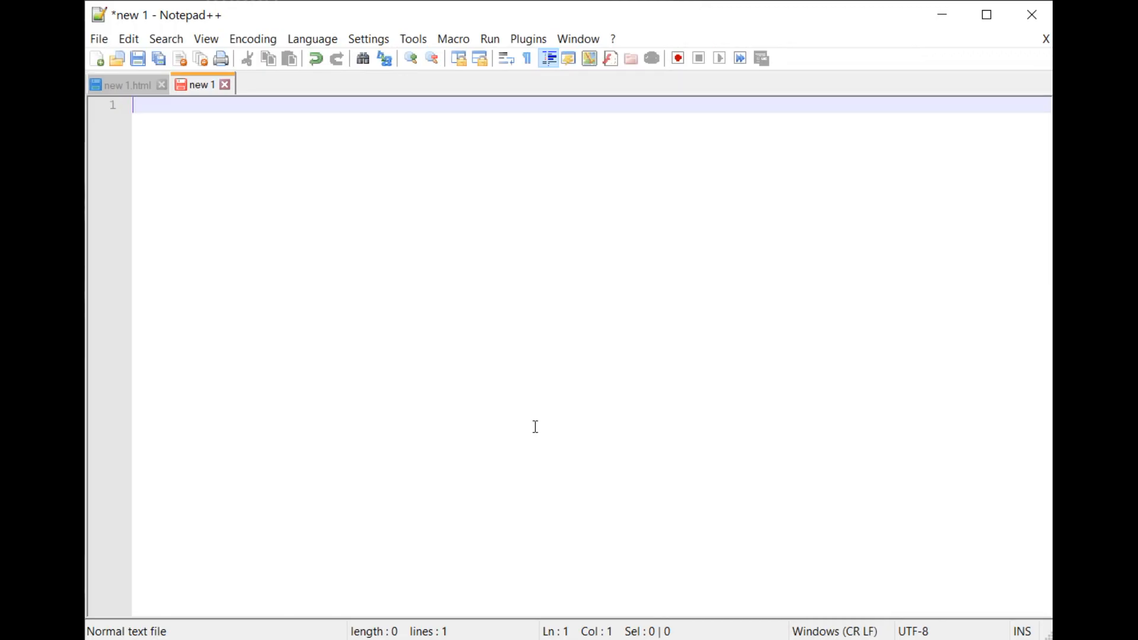
mouse_move(692, 562)
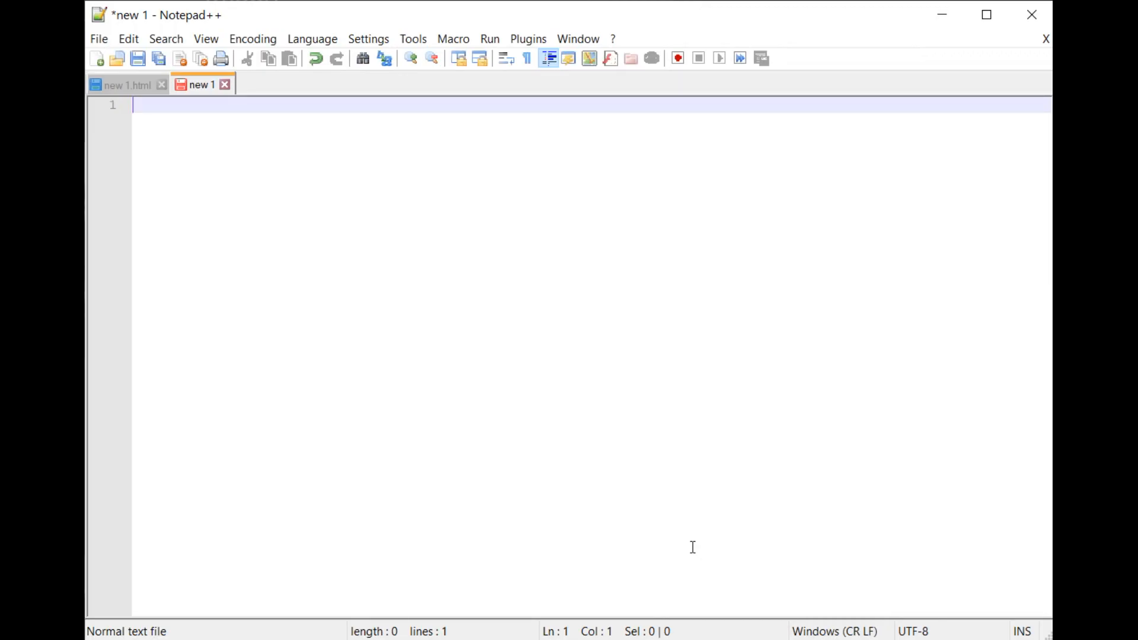